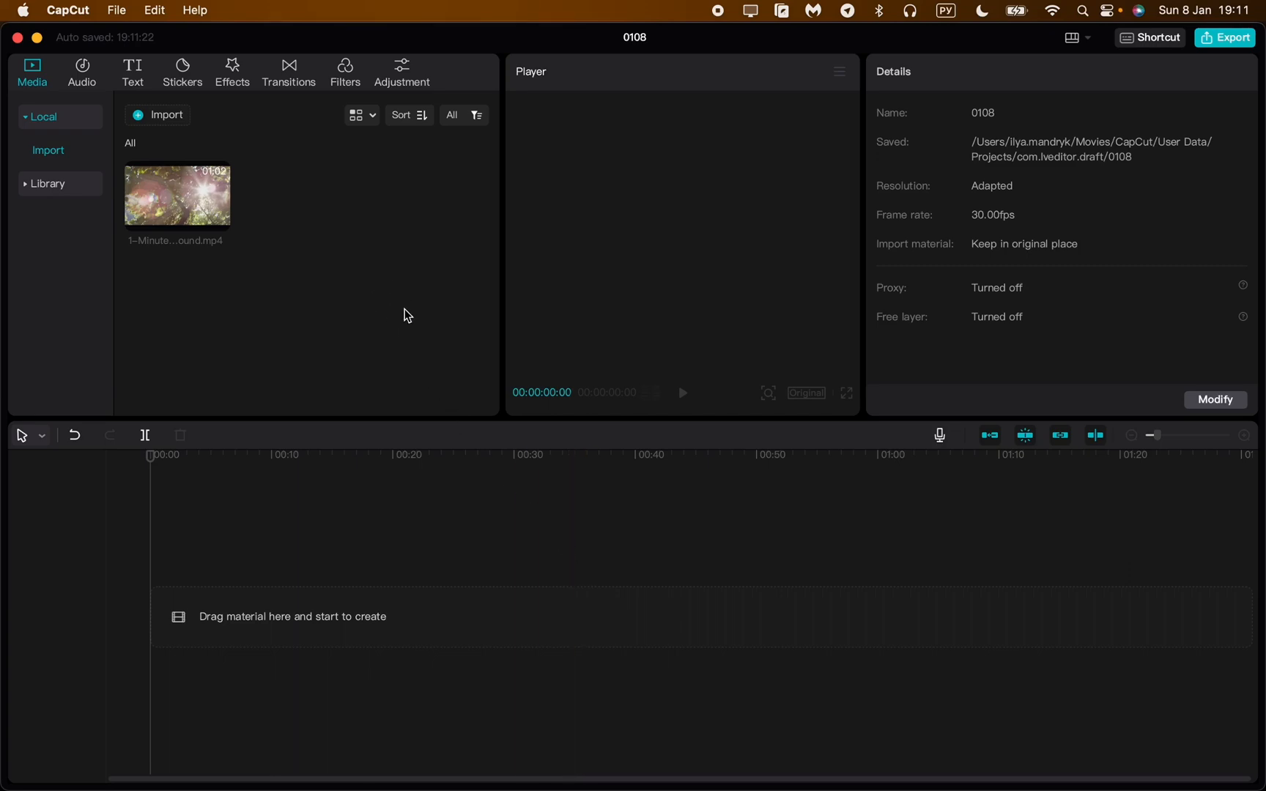
pyautogui.moveTo(479, 361)
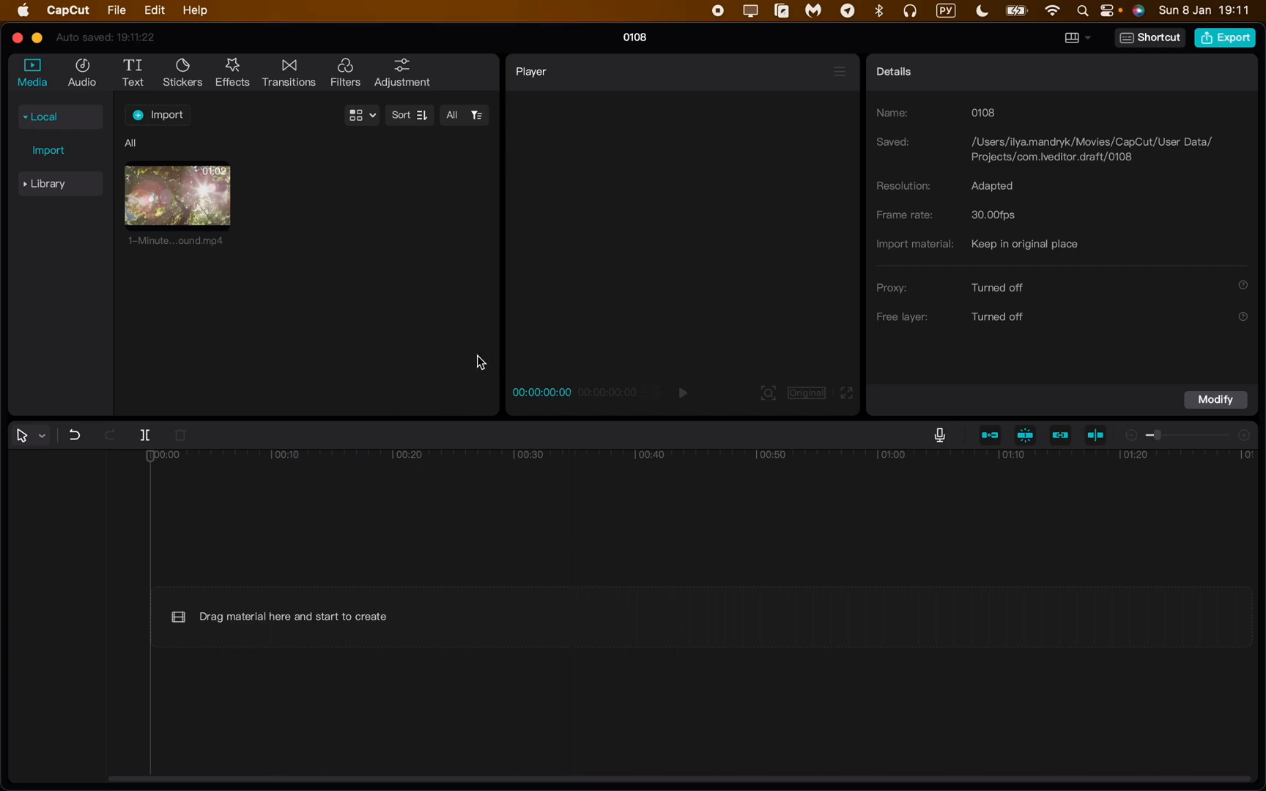
pyautogui.moveTo(460, 299)
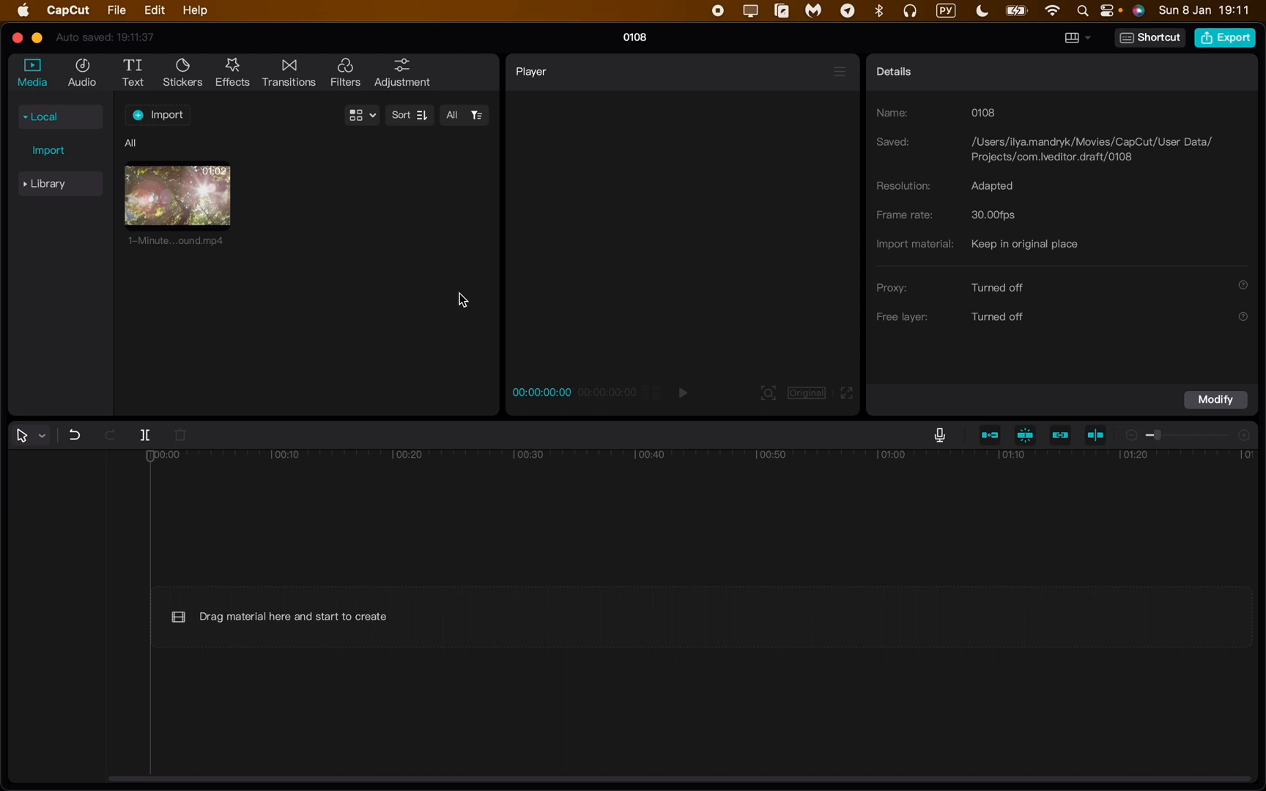
pyautogui.moveTo(304, 243)
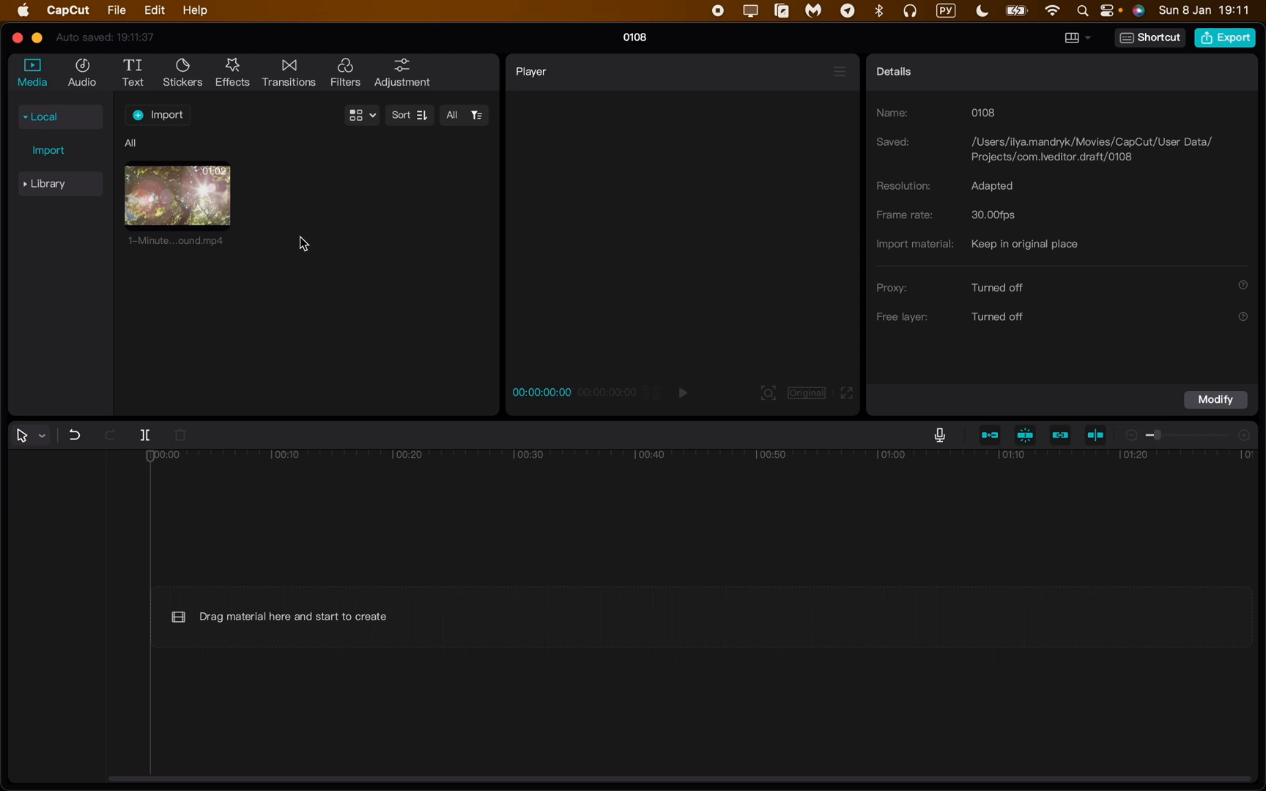
# Drag '1-Minute Nature Background Sound.mp4' from the Media panel onto the timeline track.
pyautogui.moveTo(177, 195); pyautogui.dragTo(331, 615)
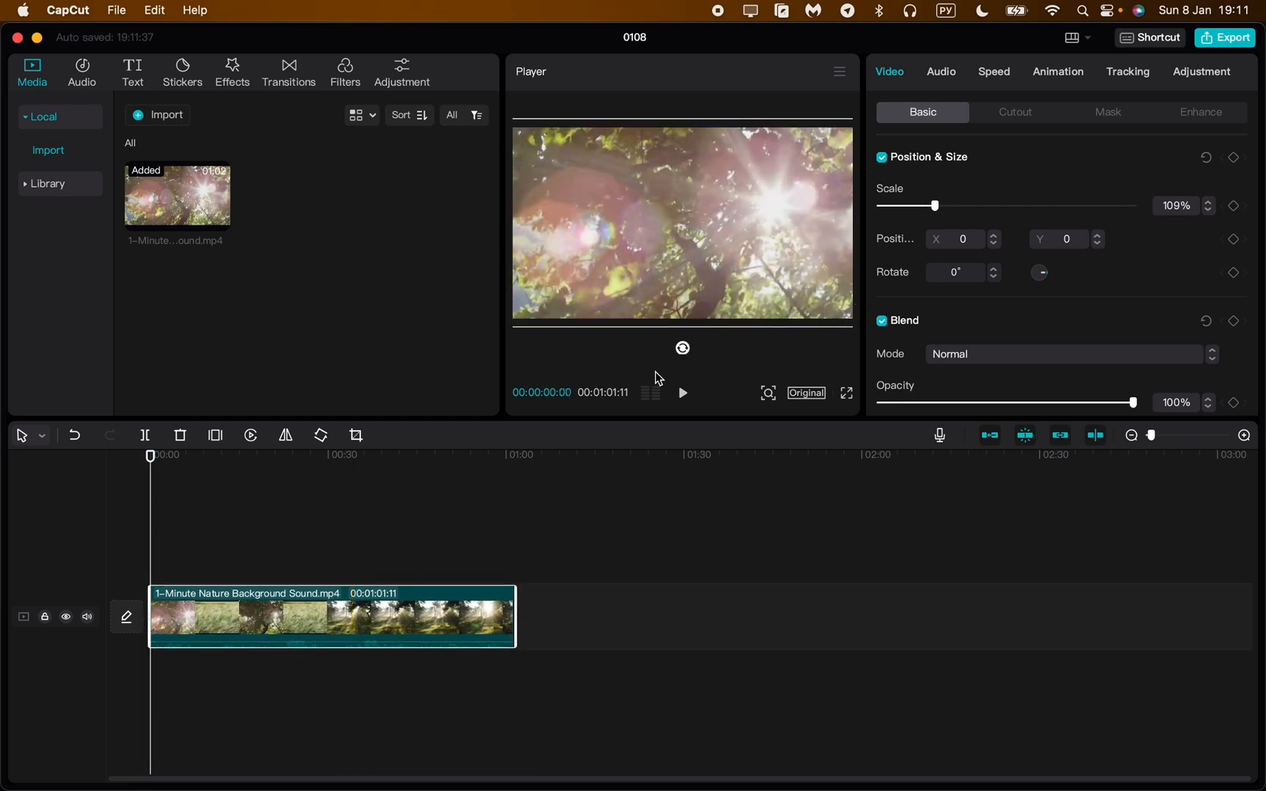
# Mute the clip's track via its speaker icon and preview the silent footage in the player.
pyautogui.click(87, 617)
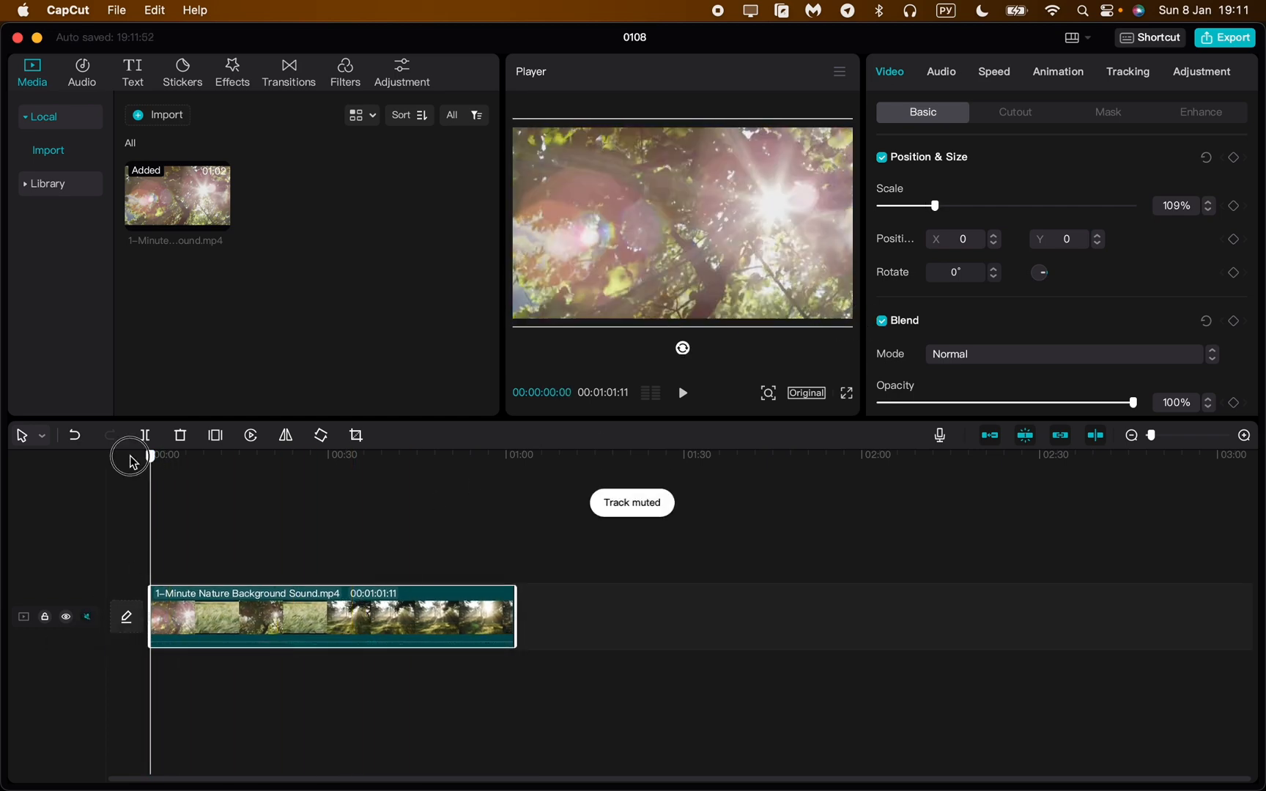
pyautogui.click(682, 393)
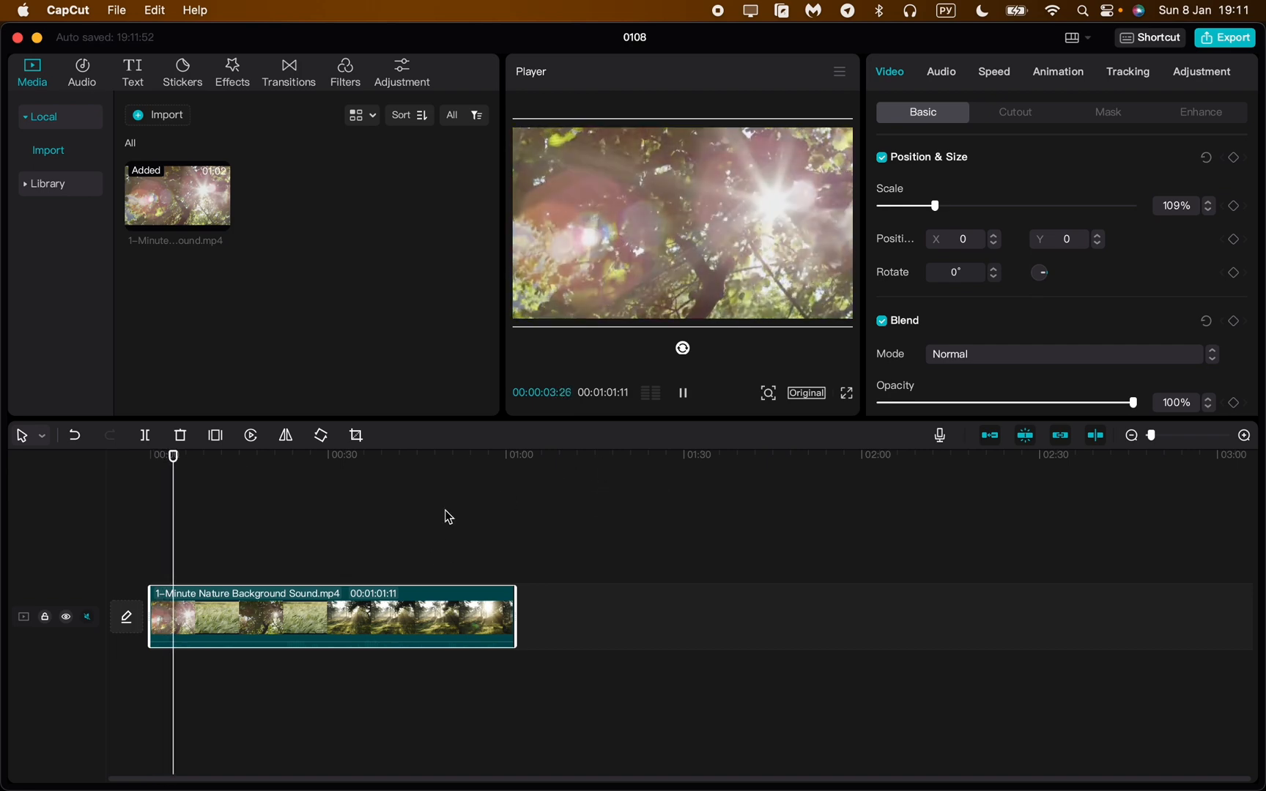
pyautogui.click(268, 454)
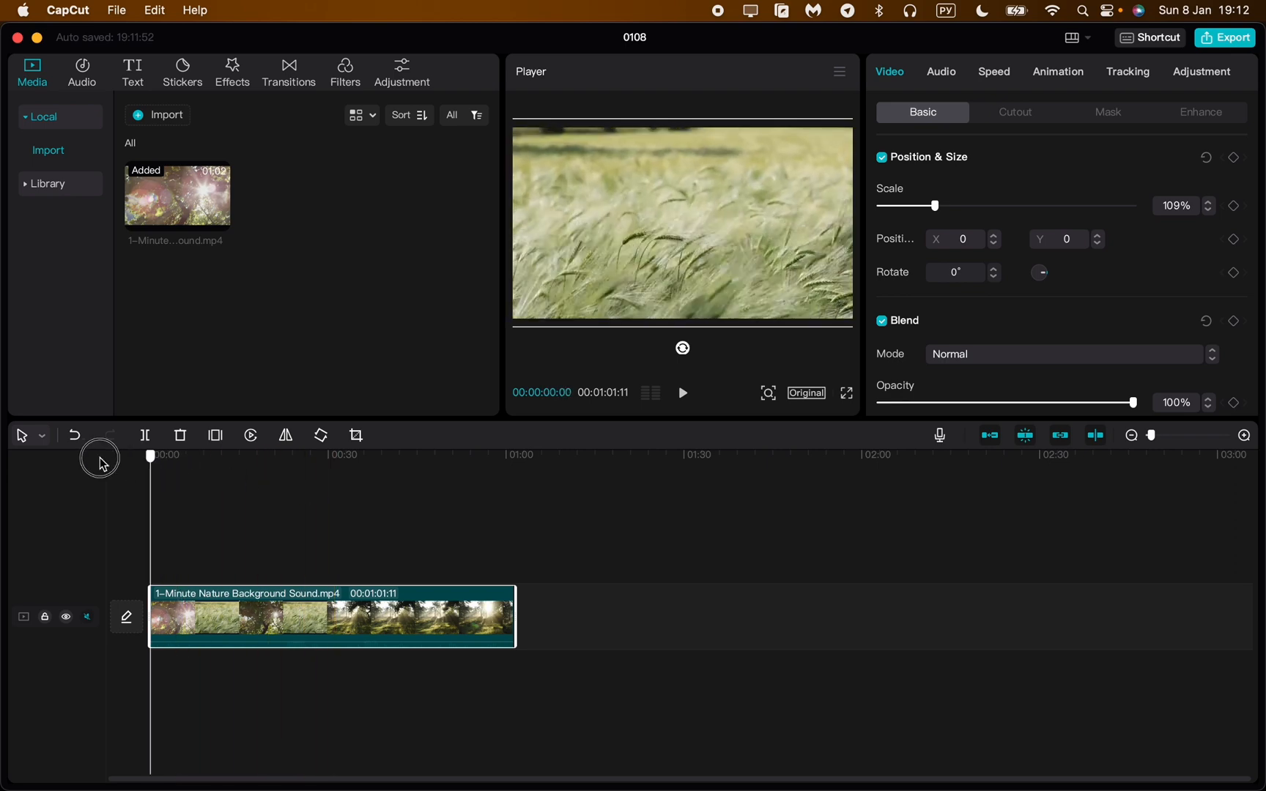
pyautogui.click(682, 393)
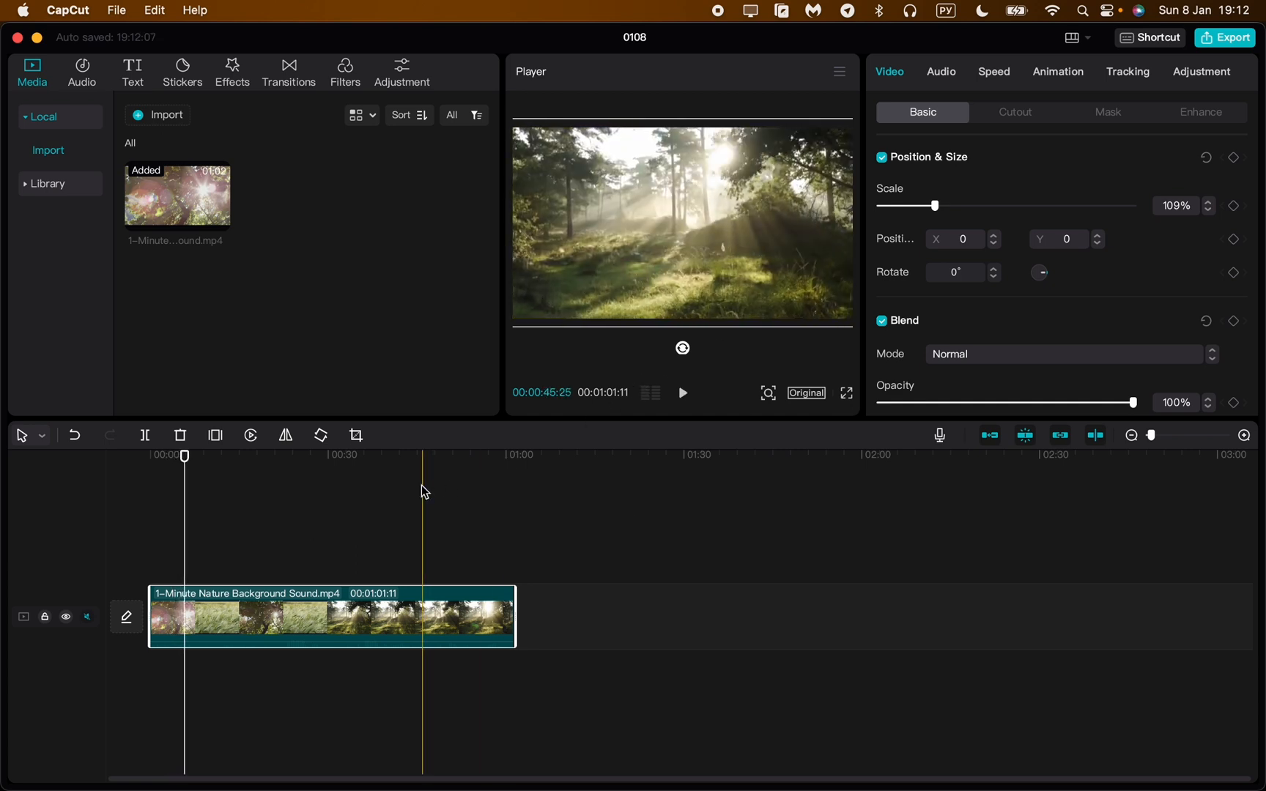
# With the playhead near 5 seconds, adjust the clip's Scale slider until it sits at about 157%.
pyautogui.click(258, 454)
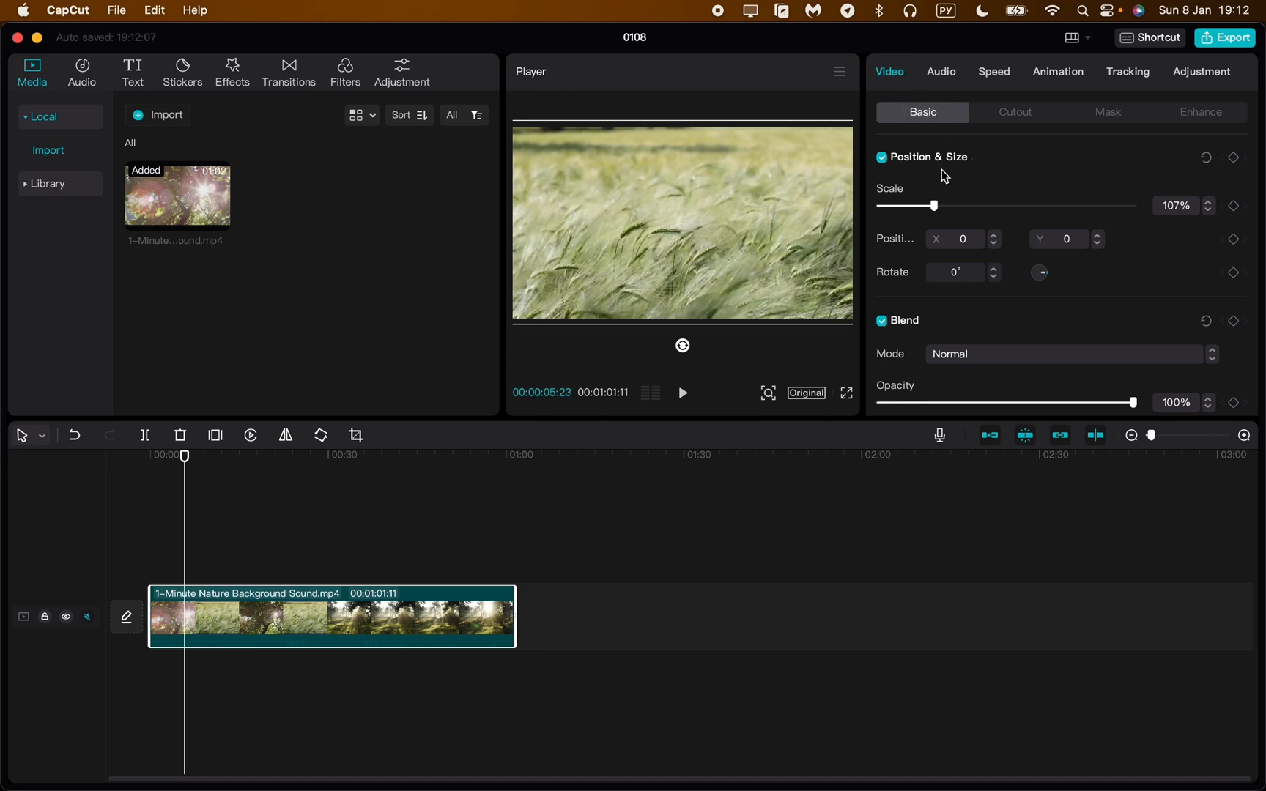
pyautogui.moveTo(935, 207)
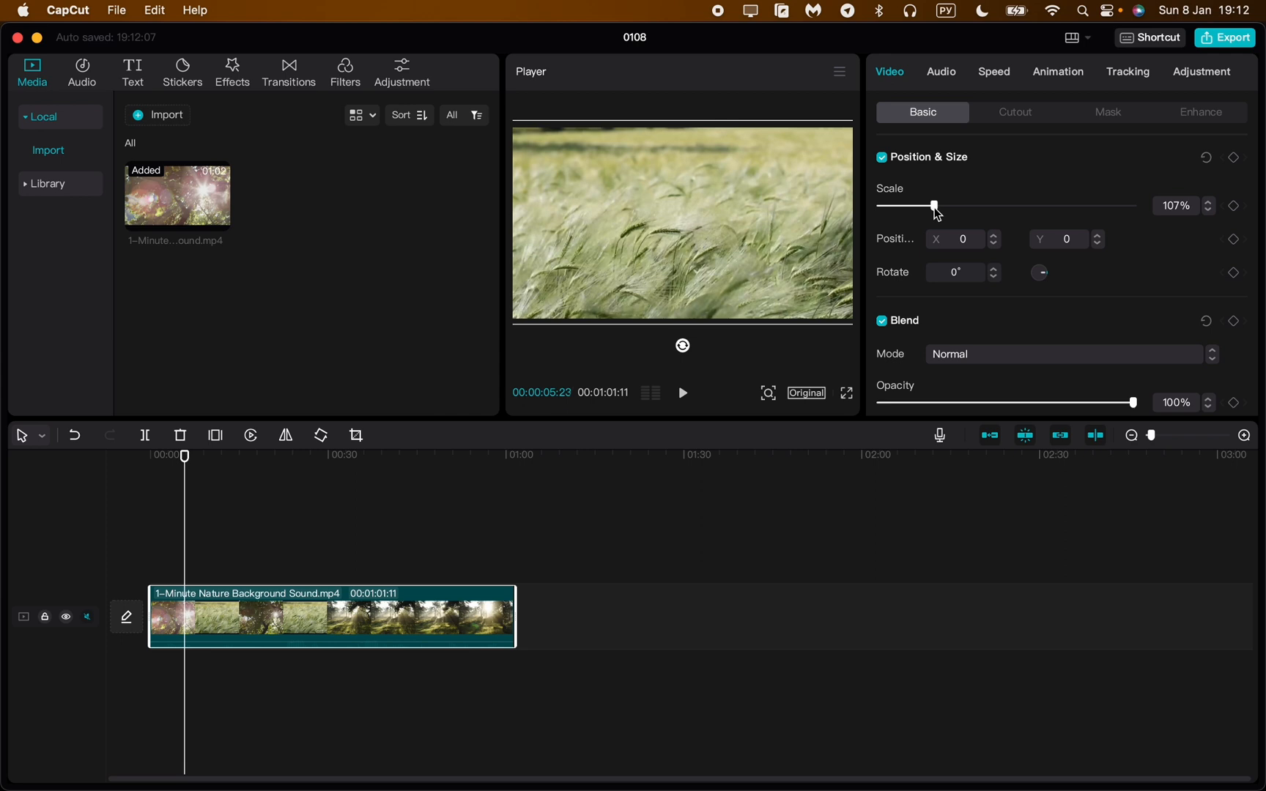
pyautogui.moveTo(934, 207); pyautogui.dragTo(972, 206)
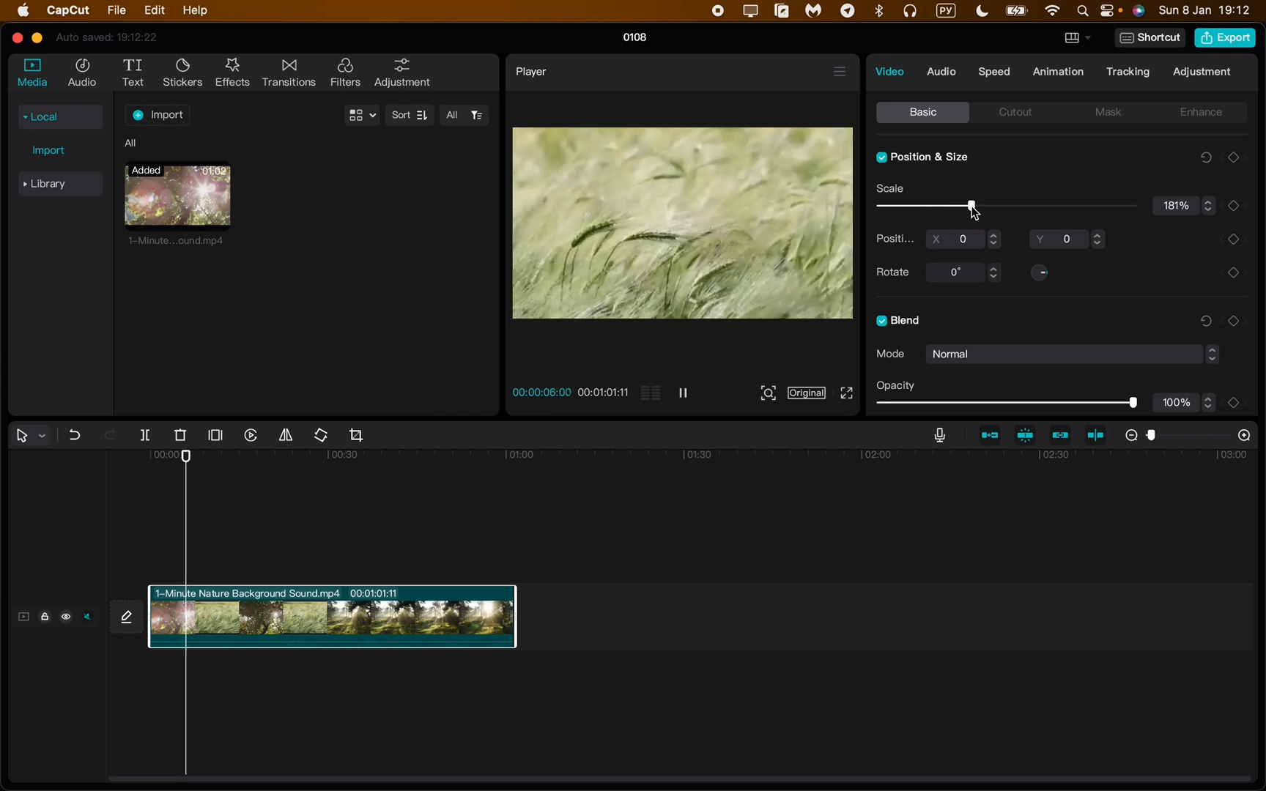
pyautogui.moveTo(971, 206); pyautogui.dragTo(958, 207)
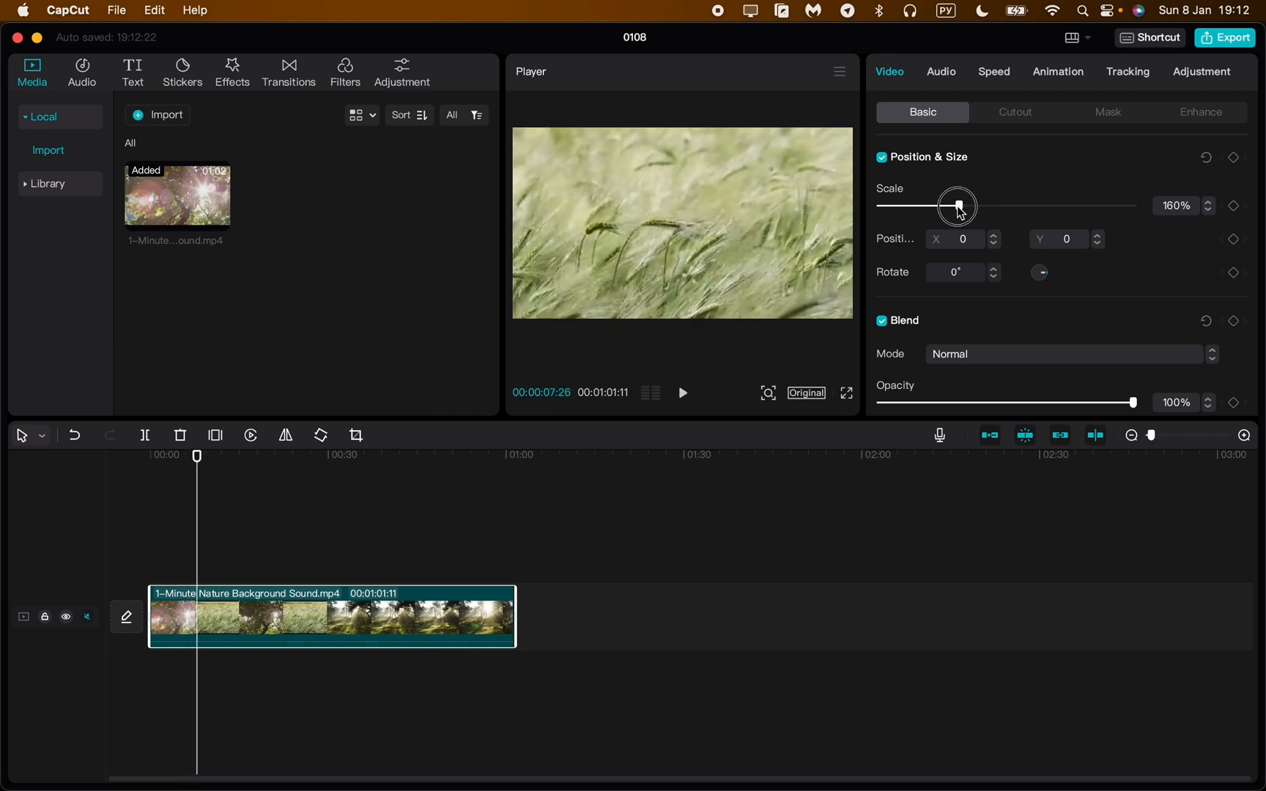
pyautogui.moveTo(958, 207); pyautogui.dragTo(935, 206)
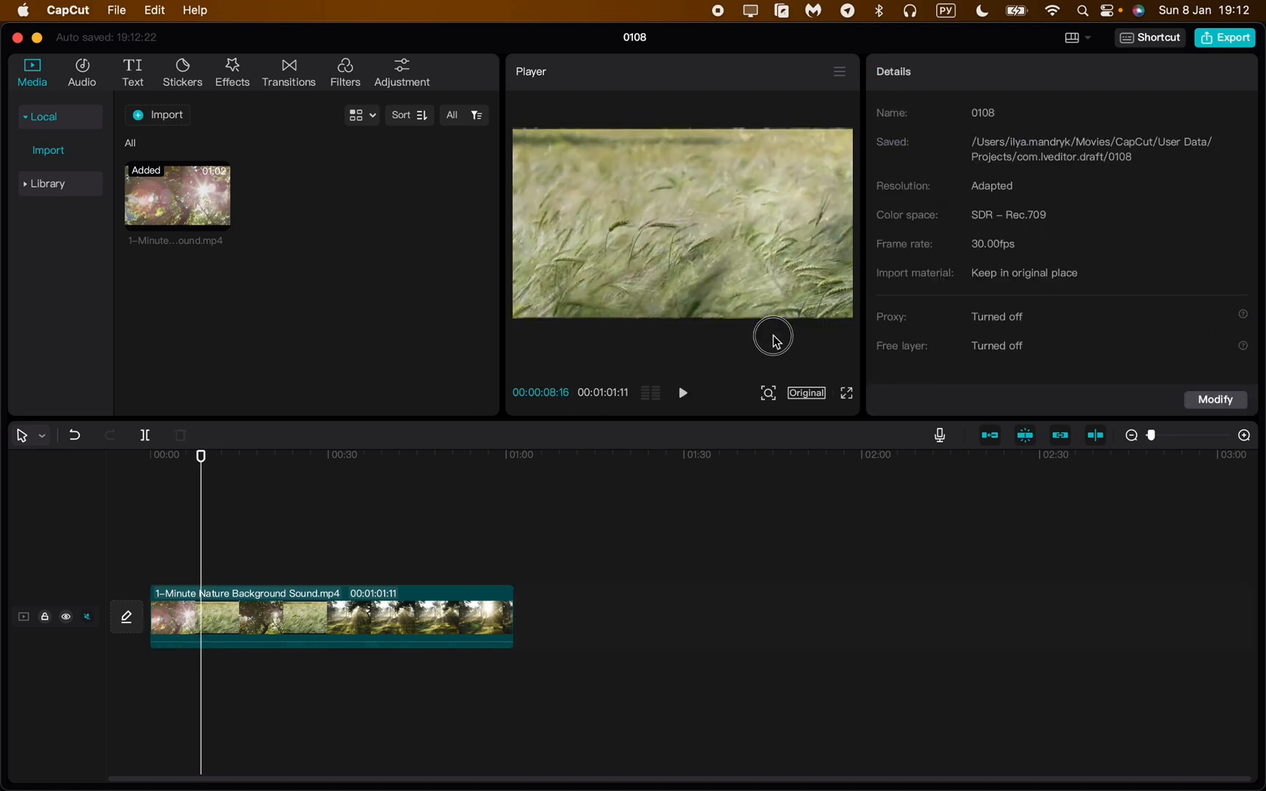
pyautogui.click(469, 455)
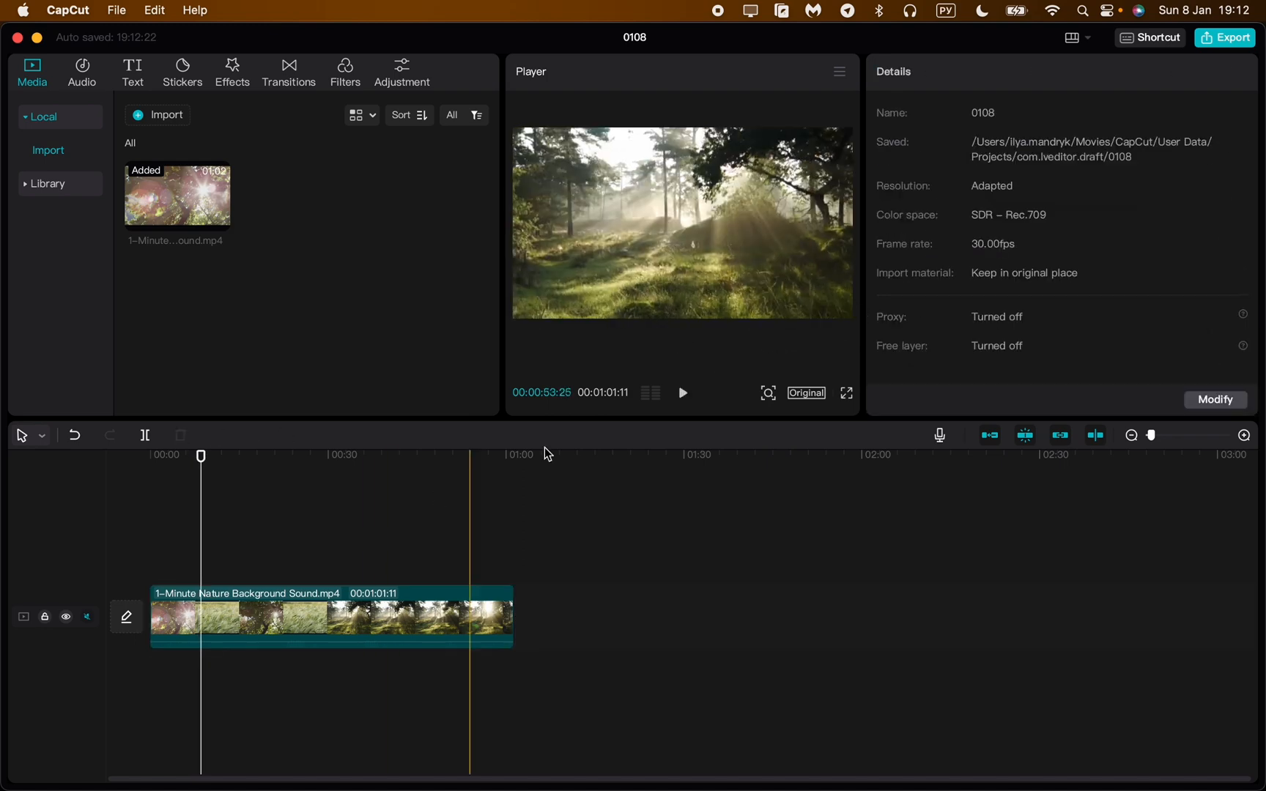
pyautogui.click(331, 617)
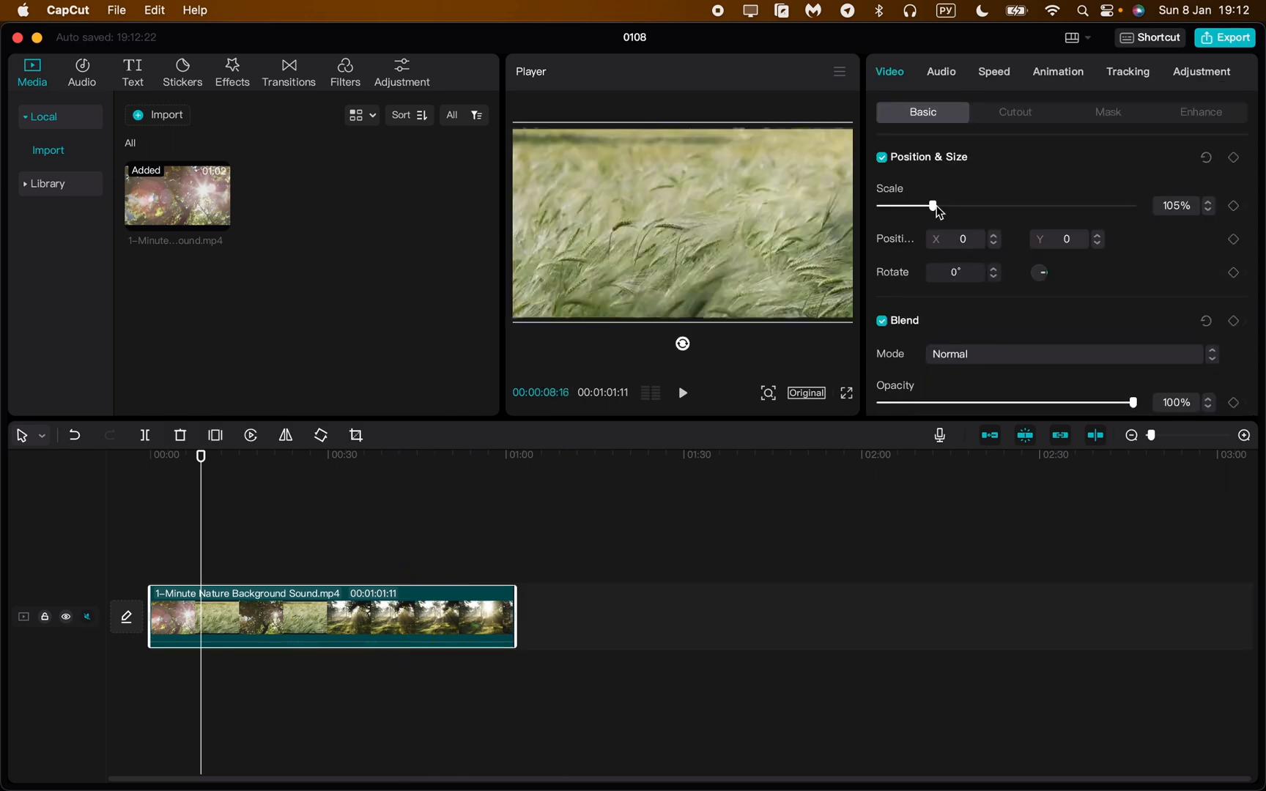
pyautogui.moveTo(934, 206); pyautogui.dragTo(914, 207)
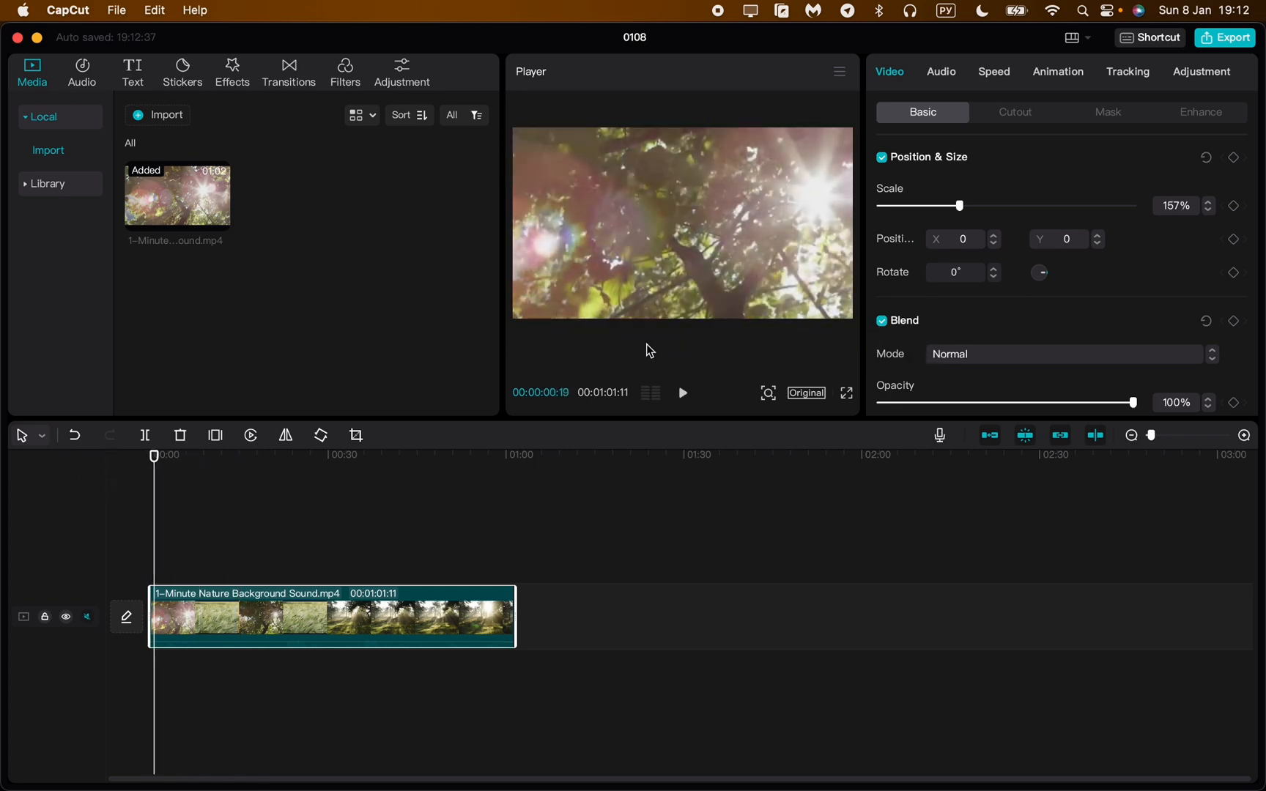
# Bring the clip's scale back down to about 106% for the starting keyframe.
pyautogui.moveTo(961, 206); pyautogui.dragTo(929, 207)
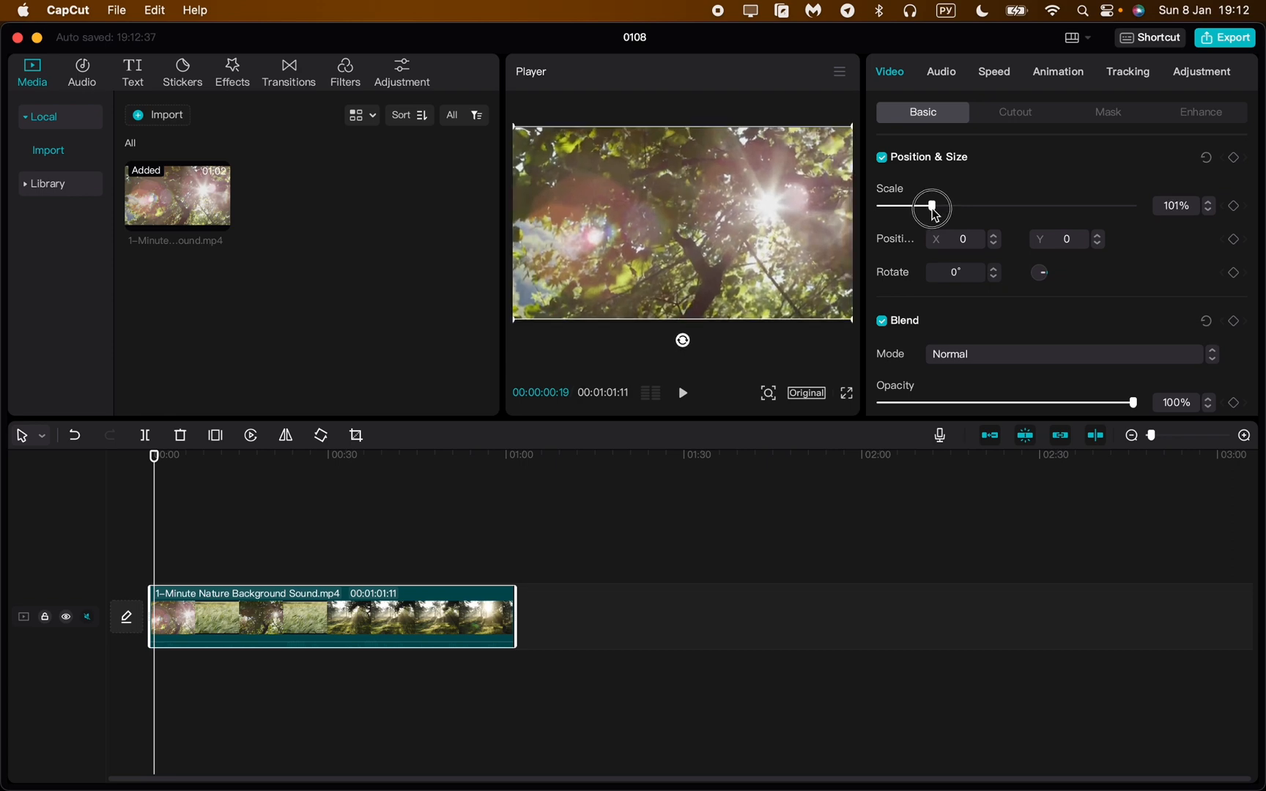
pyautogui.moveTo(929, 206); pyautogui.dragTo(937, 206)
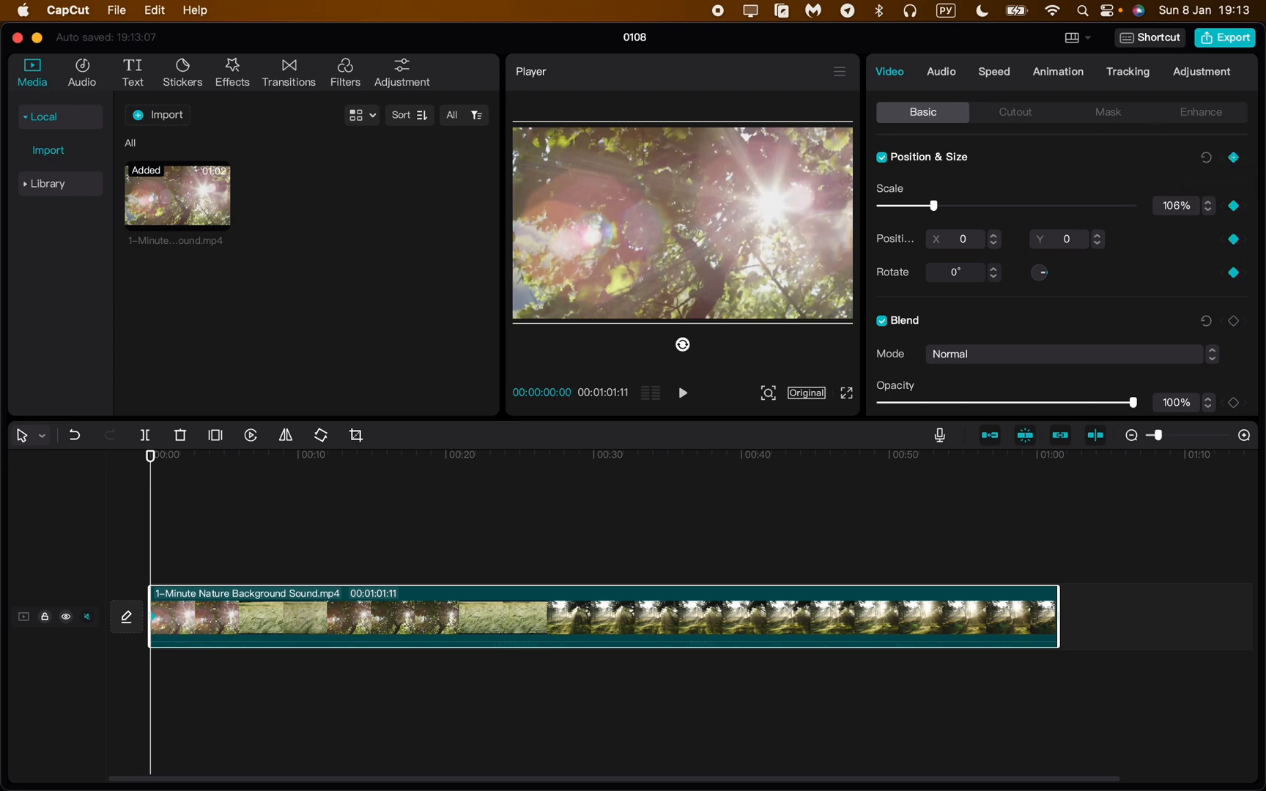
pyautogui.moveTo(1150, 173)
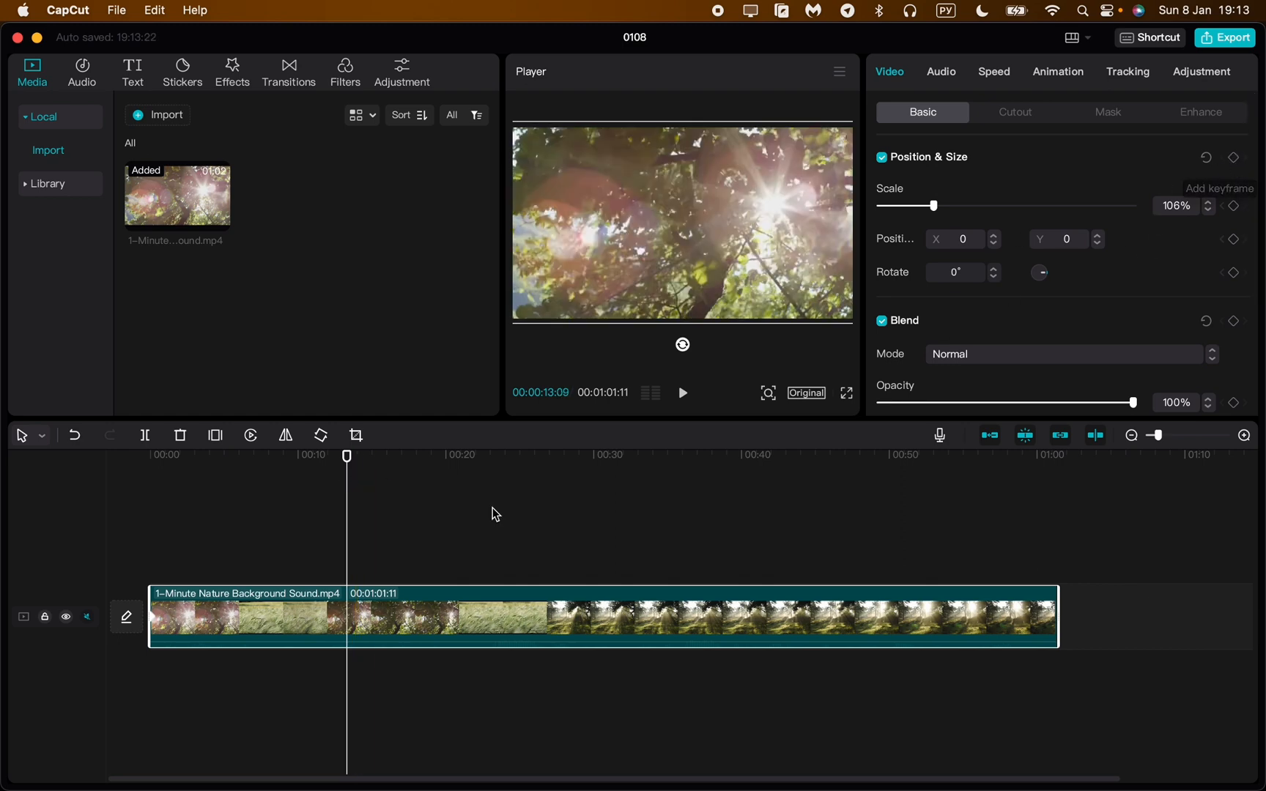
# Move the playhead to around 10 seconds and add another scale keyframe there.
pyautogui.moveTo(347, 456); pyautogui.dragTo(296, 456)
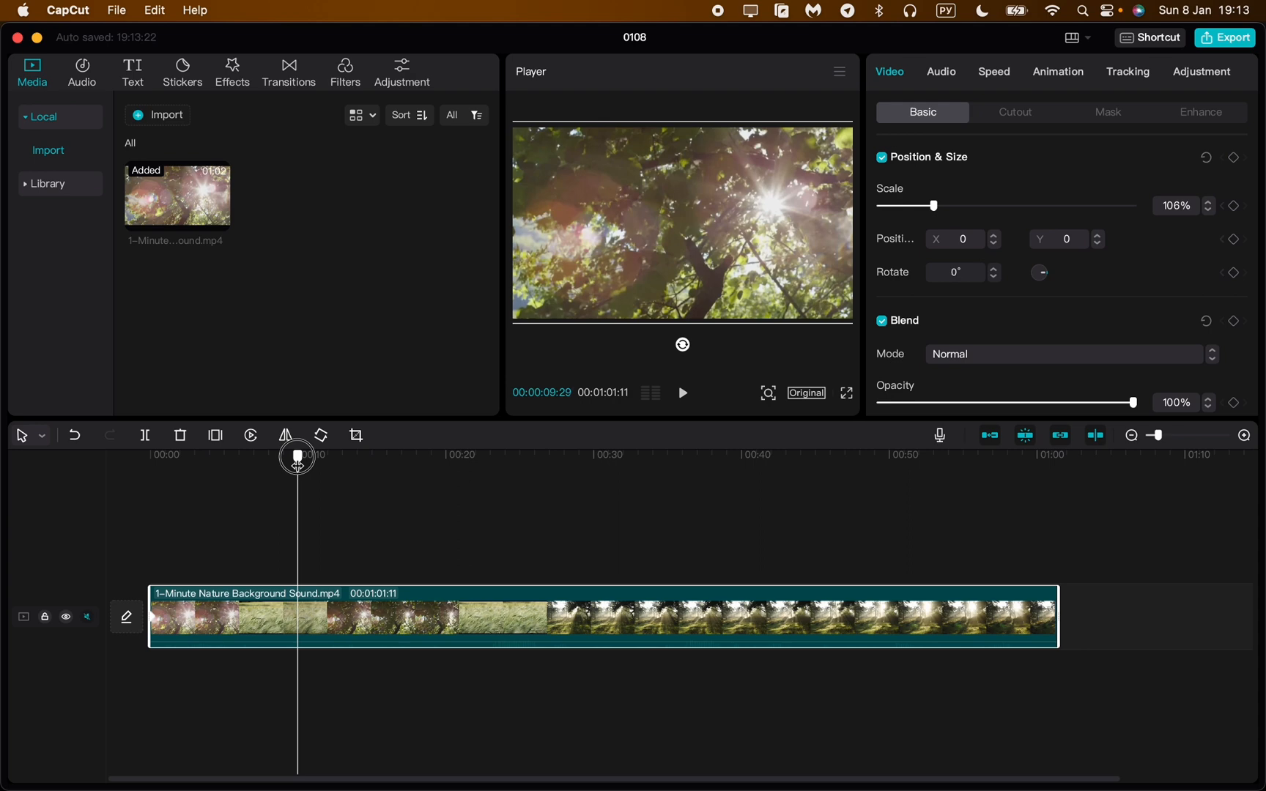
pyautogui.moveTo(296, 454); pyautogui.dragTo(302, 454)
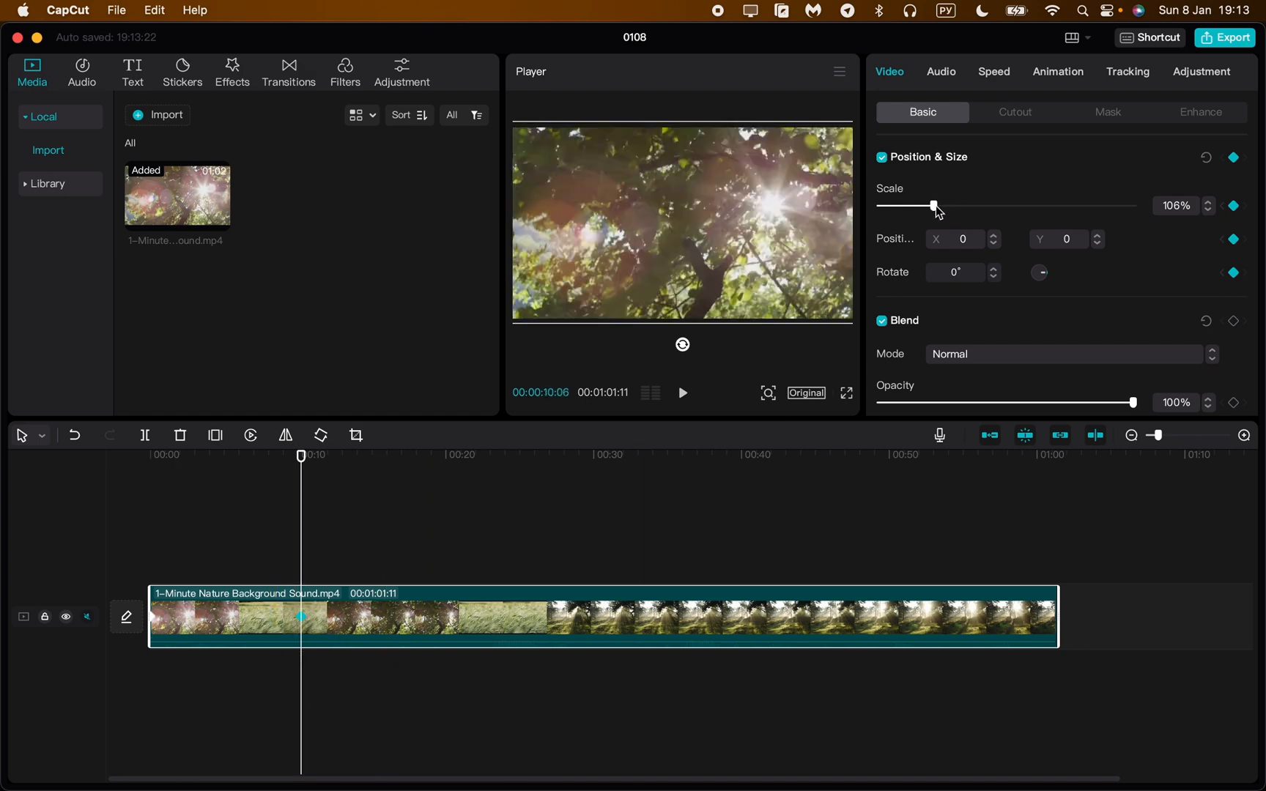
pyautogui.moveTo(935, 207); pyautogui.dragTo(962, 207)
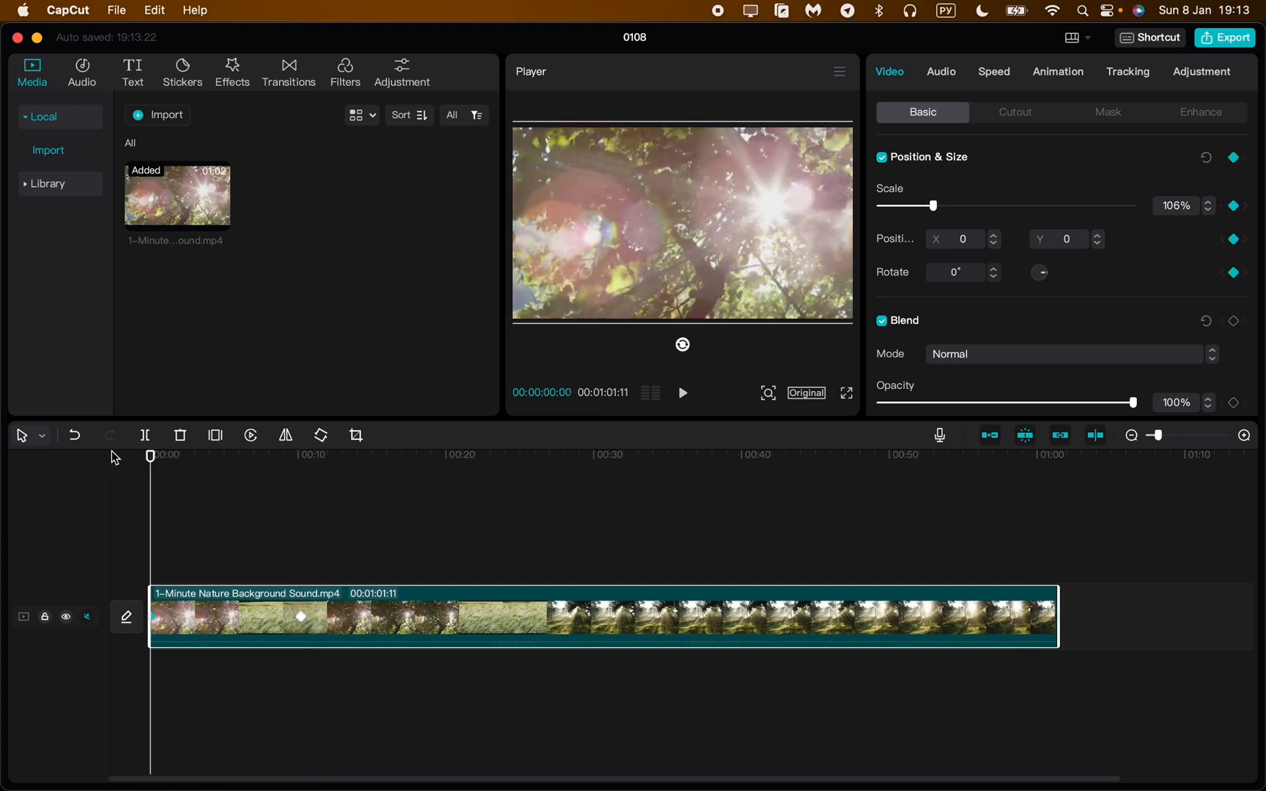
# Add a 169% scale keyframe near 18 seconds and a zoomed-out keyframe near 28 seconds.
pyautogui.click(683, 393)
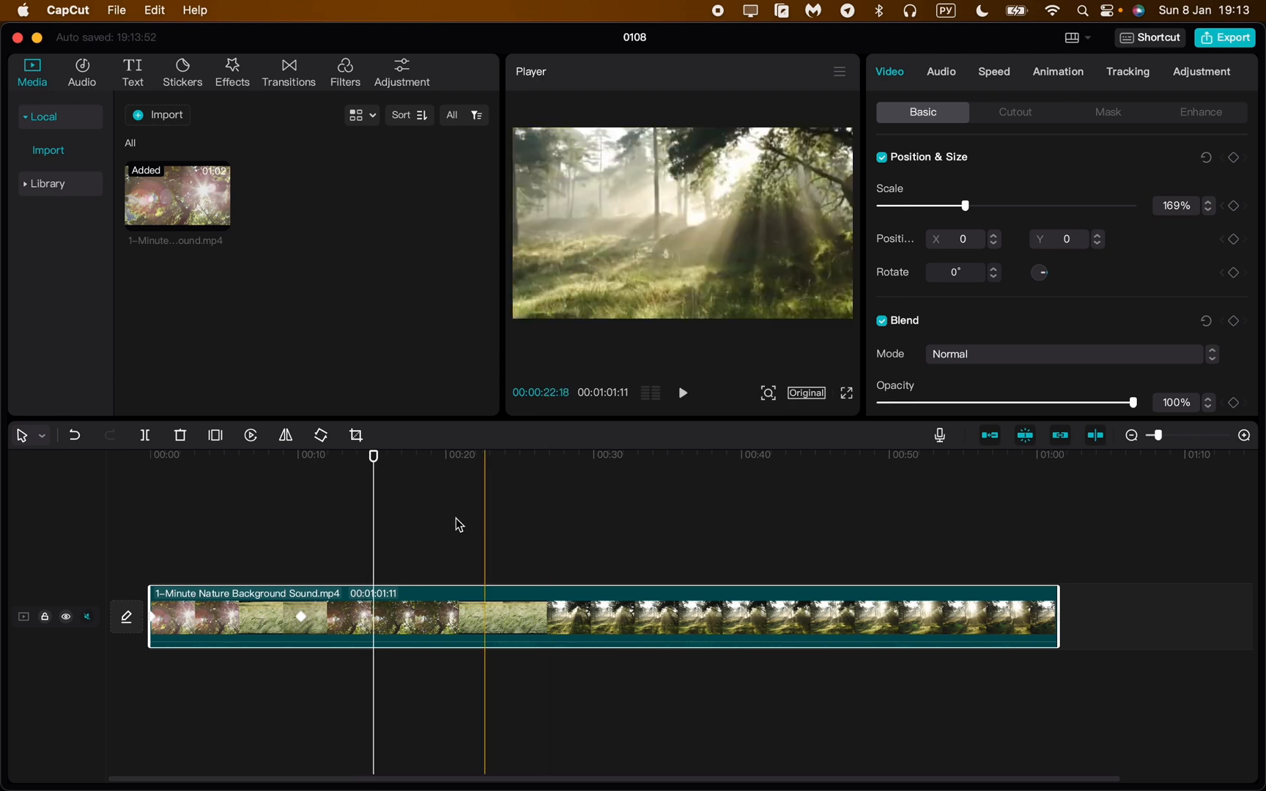
pyautogui.click(422, 457)
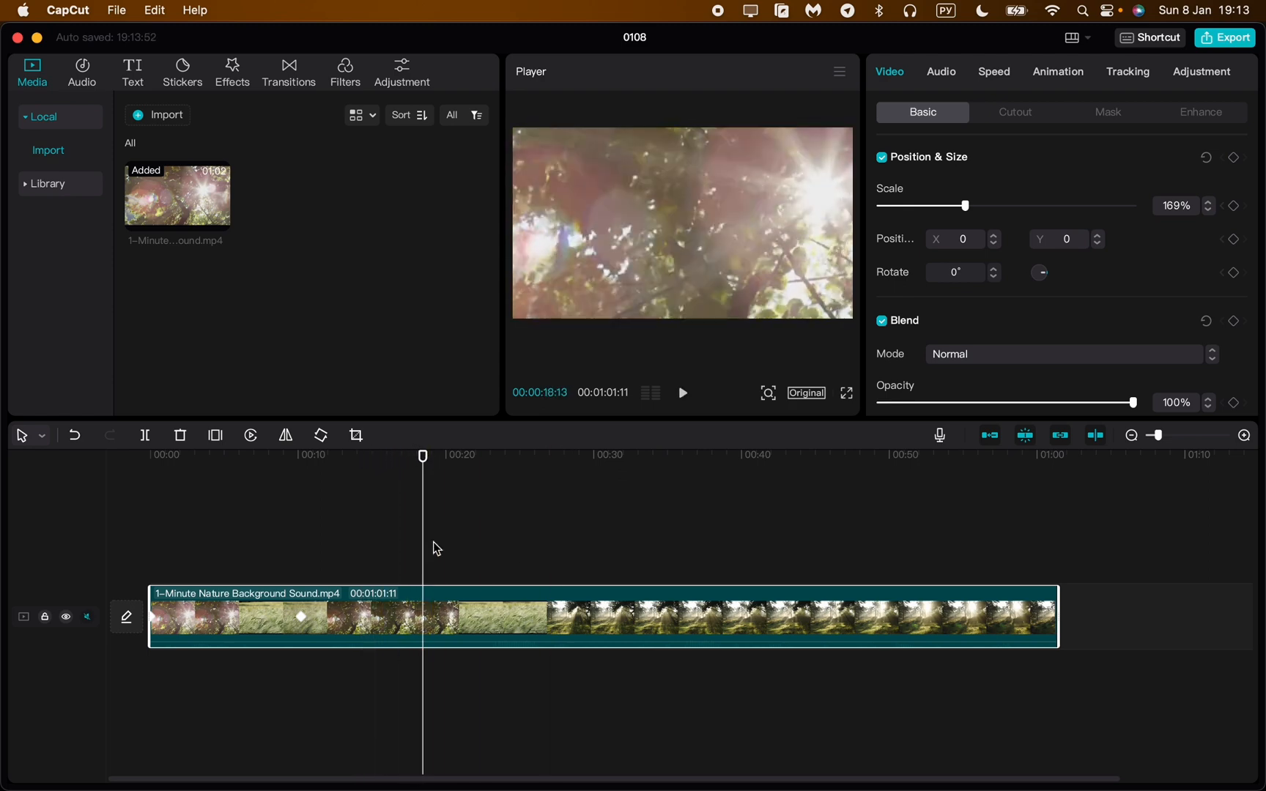
pyautogui.click(576, 454)
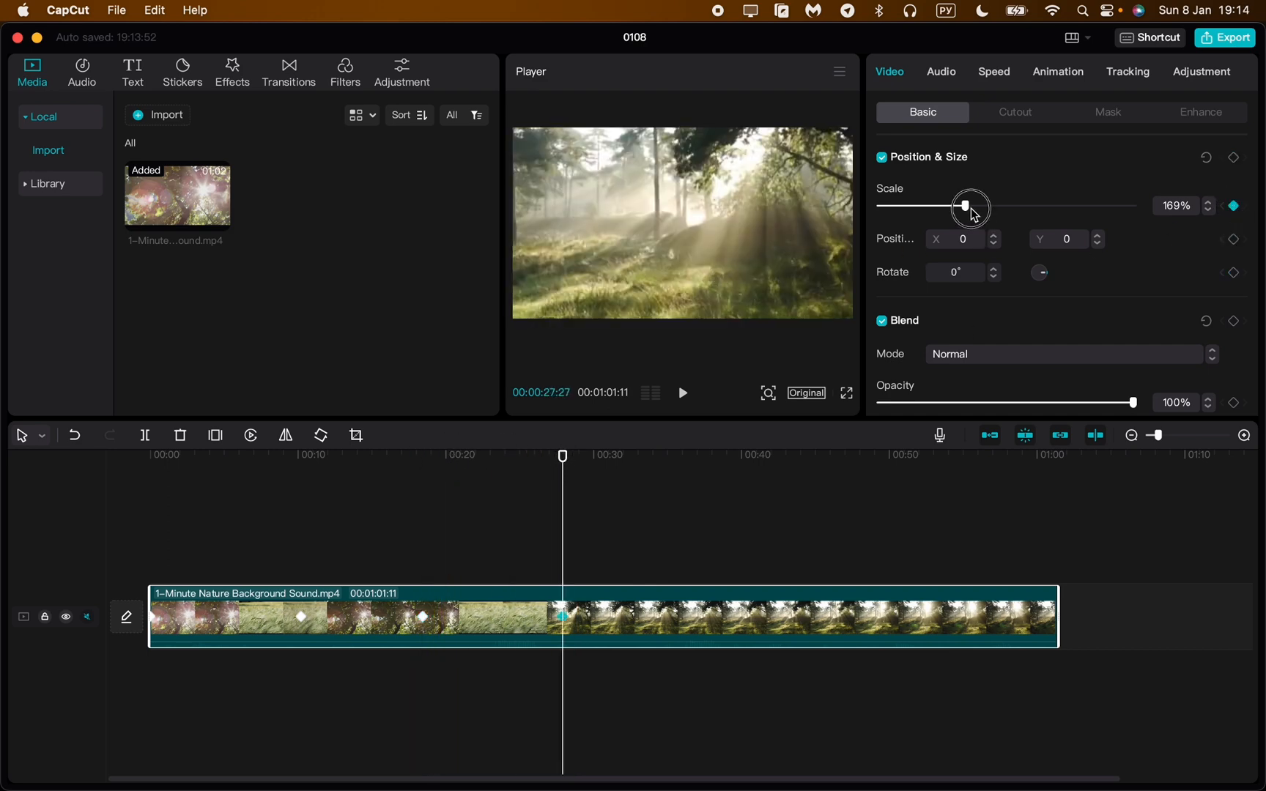
pyautogui.moveTo(967, 206); pyautogui.dragTo(921, 207)
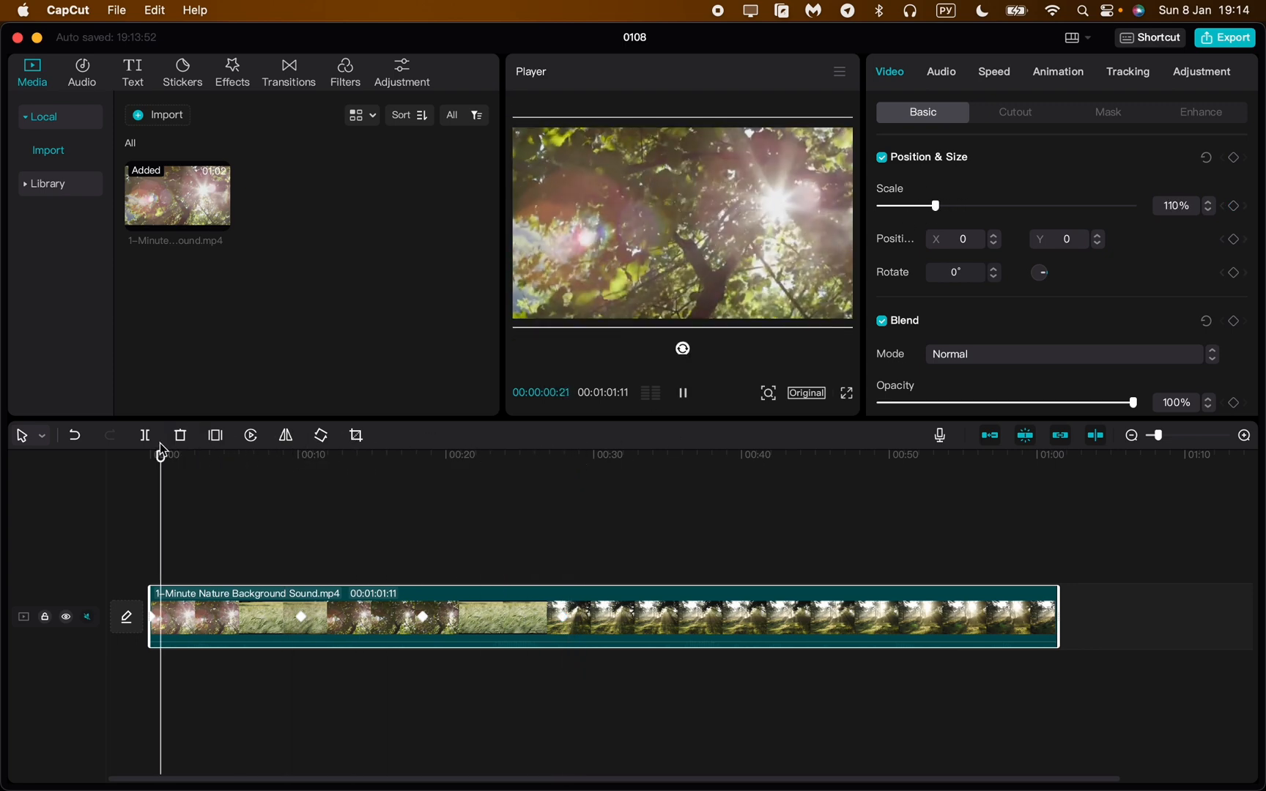
# Scrub the playhead through the clip to preview the zoom-in and zoom-out animation.
pyautogui.moveTo(937, 207); pyautogui.dragTo(964, 207)
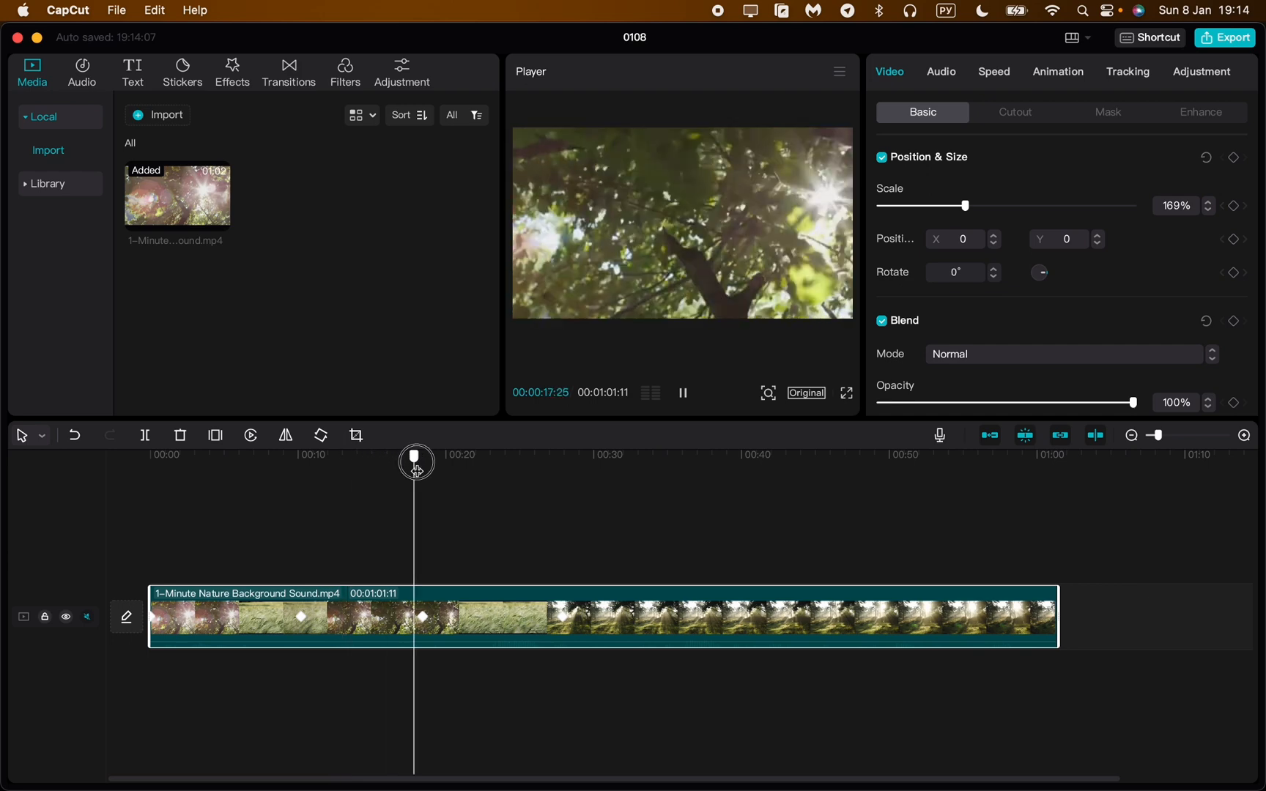
pyautogui.moveTo(416, 463); pyautogui.dragTo(442, 463)
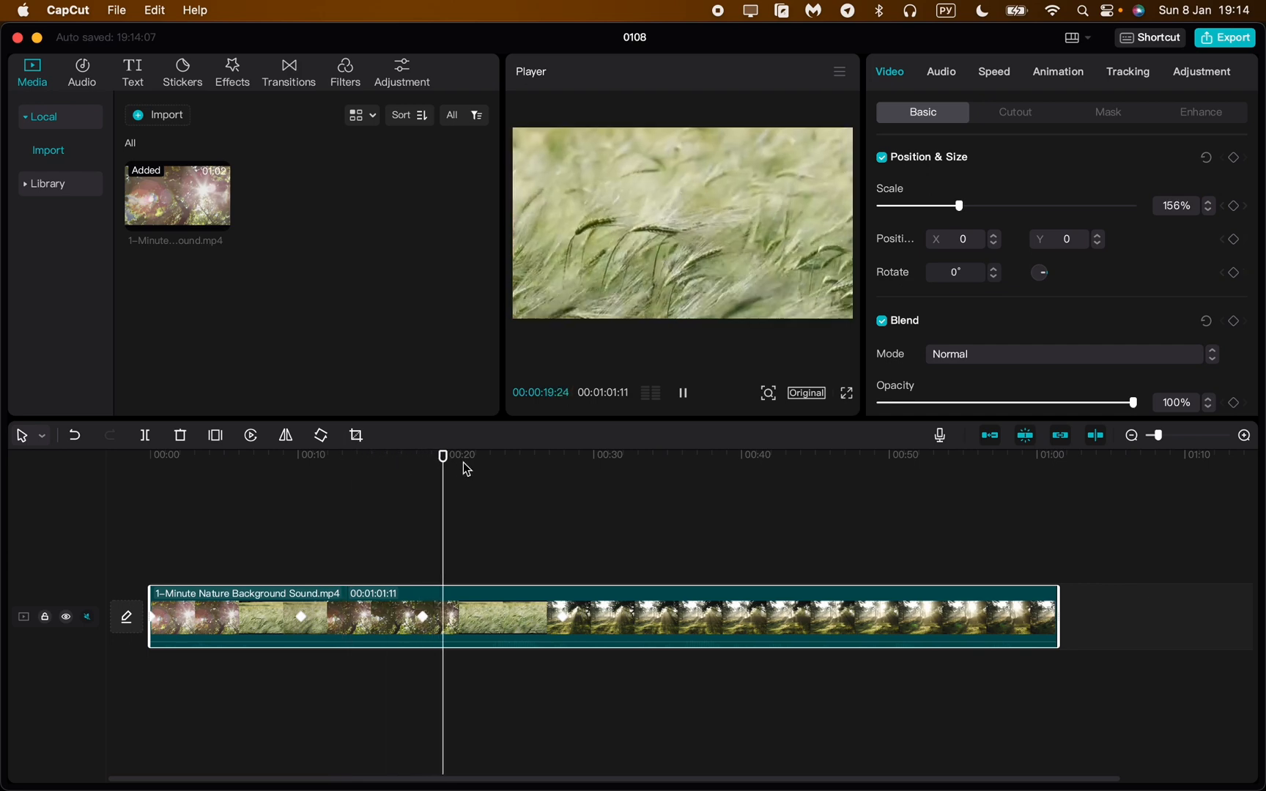
pyautogui.moveTo(443, 455); pyautogui.dragTo(473, 455)
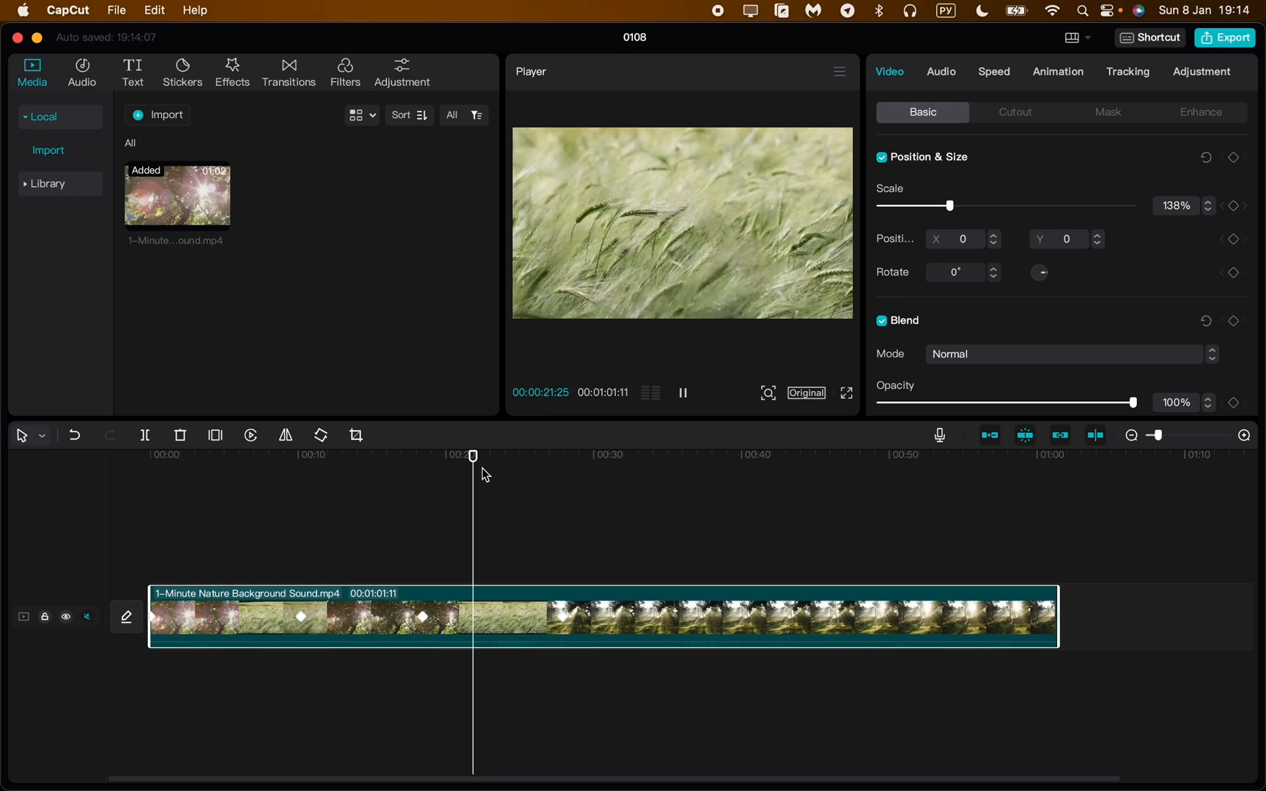